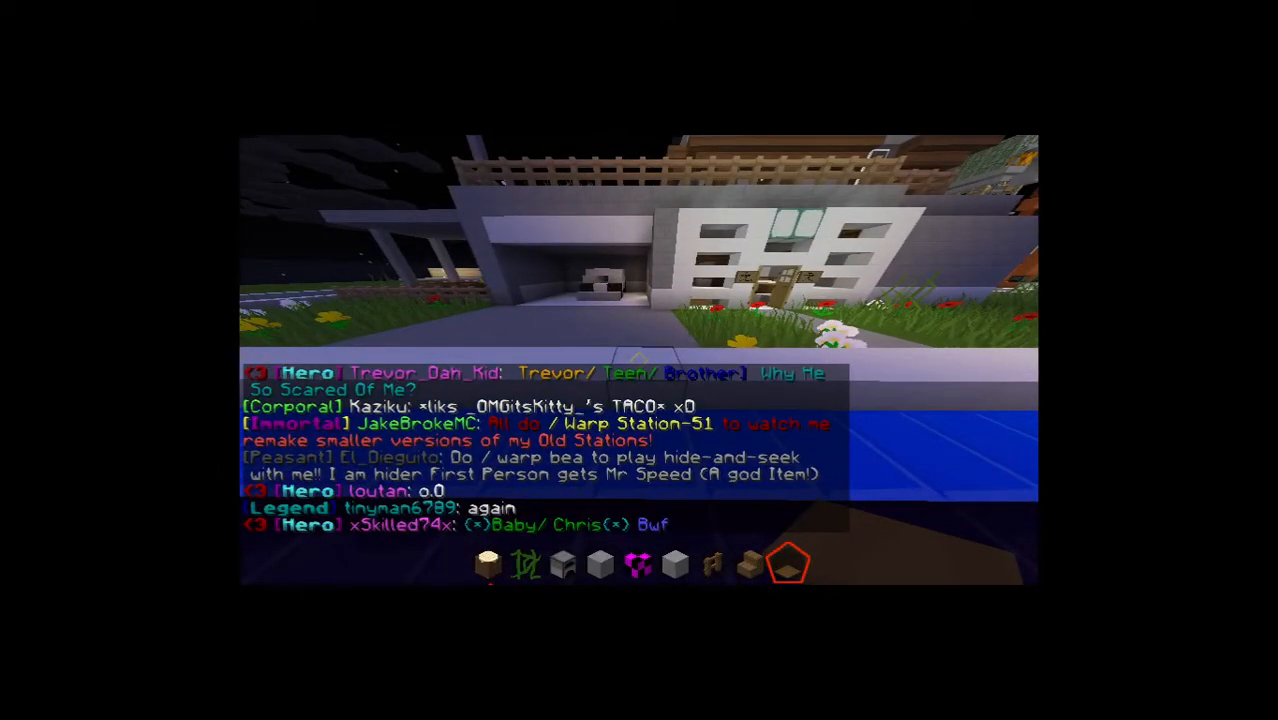
Browse the creative inventory to clear the hotbar, then walk under the white overhang
key("e")
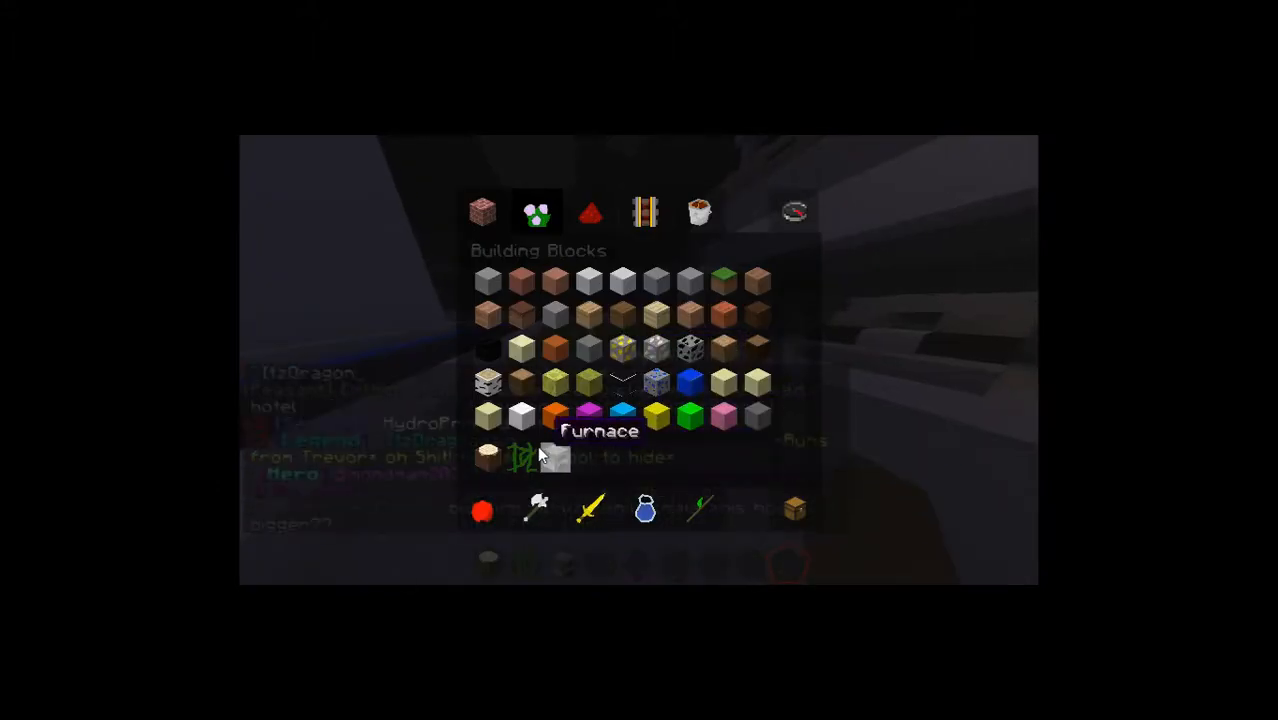
key("Escape")
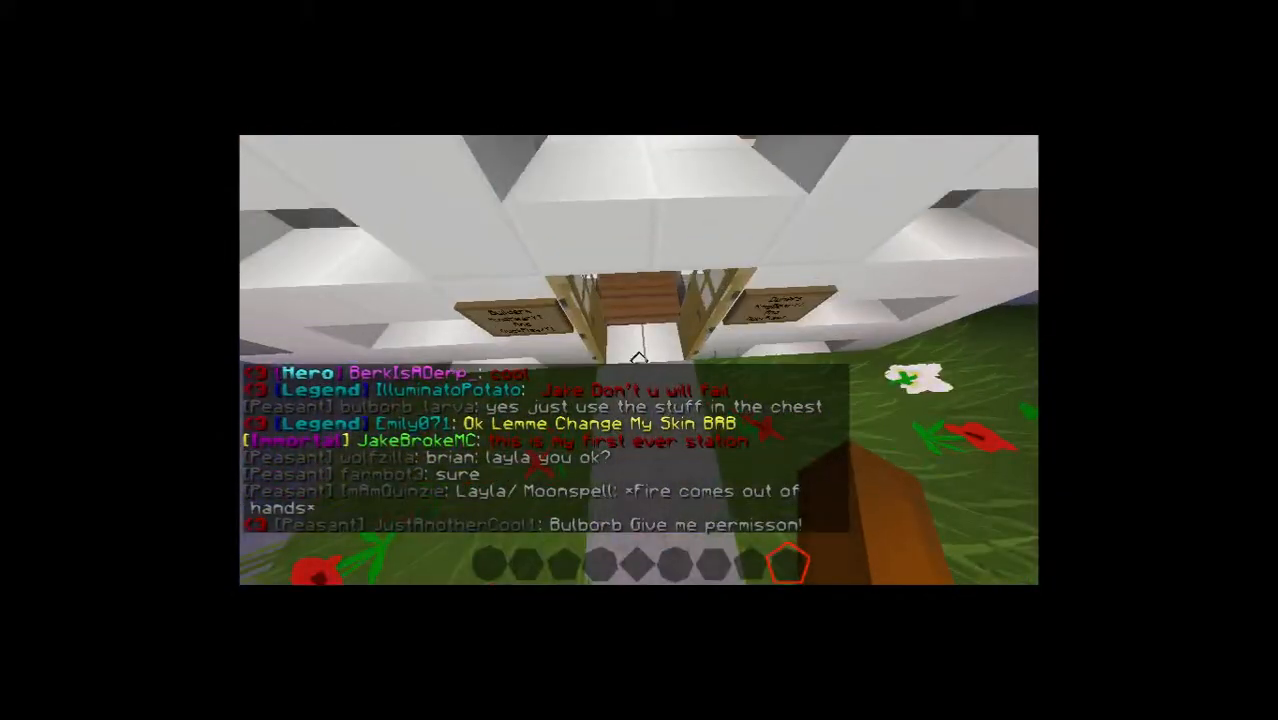
Set Chat to Hidden in Chat Settings so messages no longer cover the view
key("Escape")
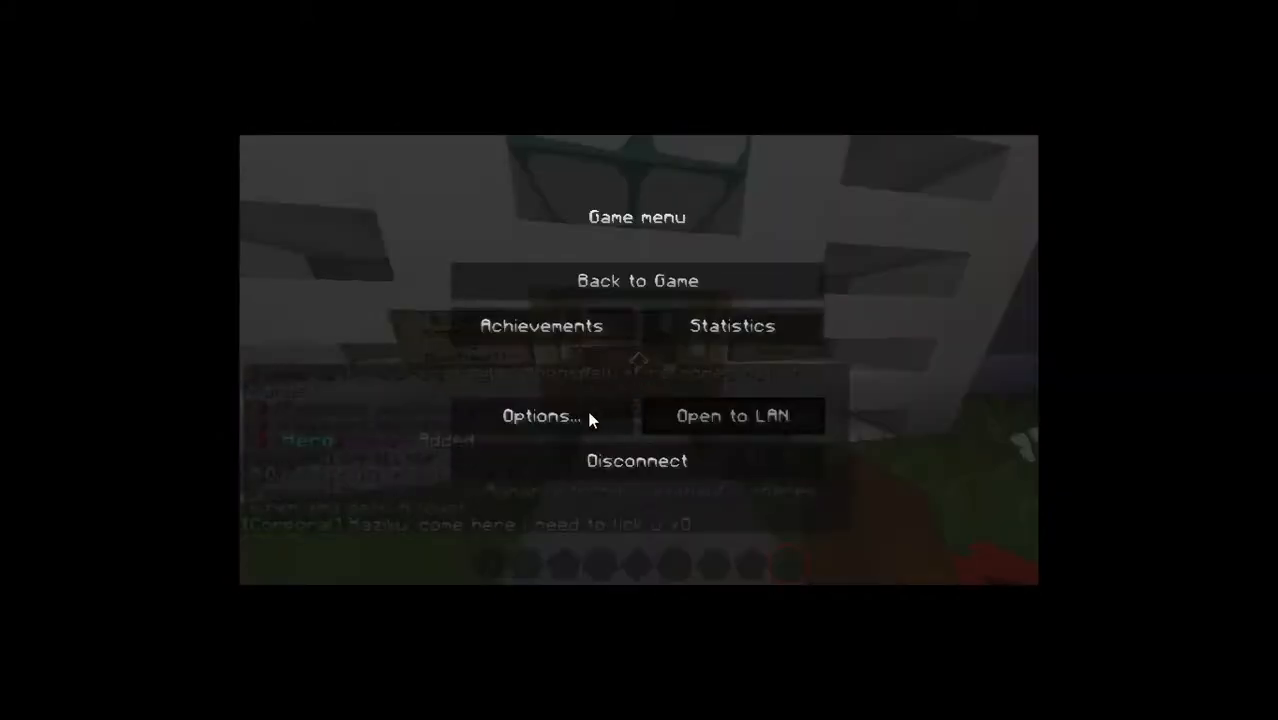
left_click(540, 414)
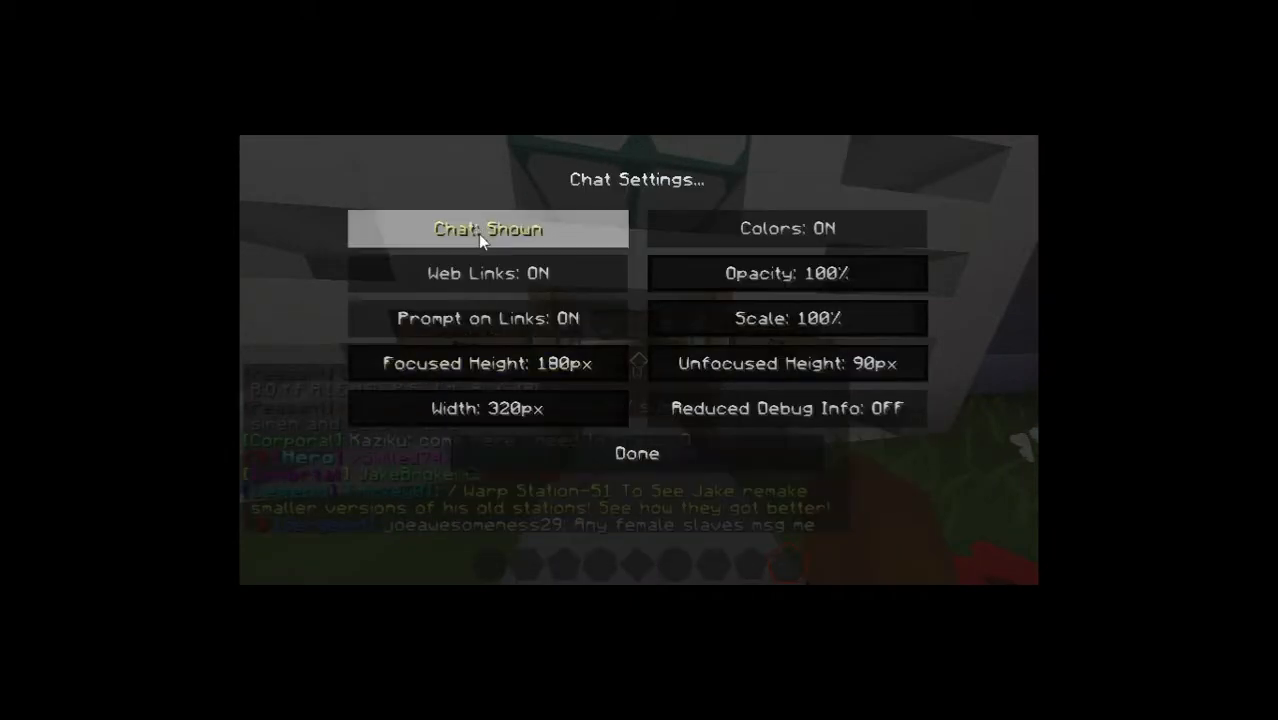
left_click(636, 452)
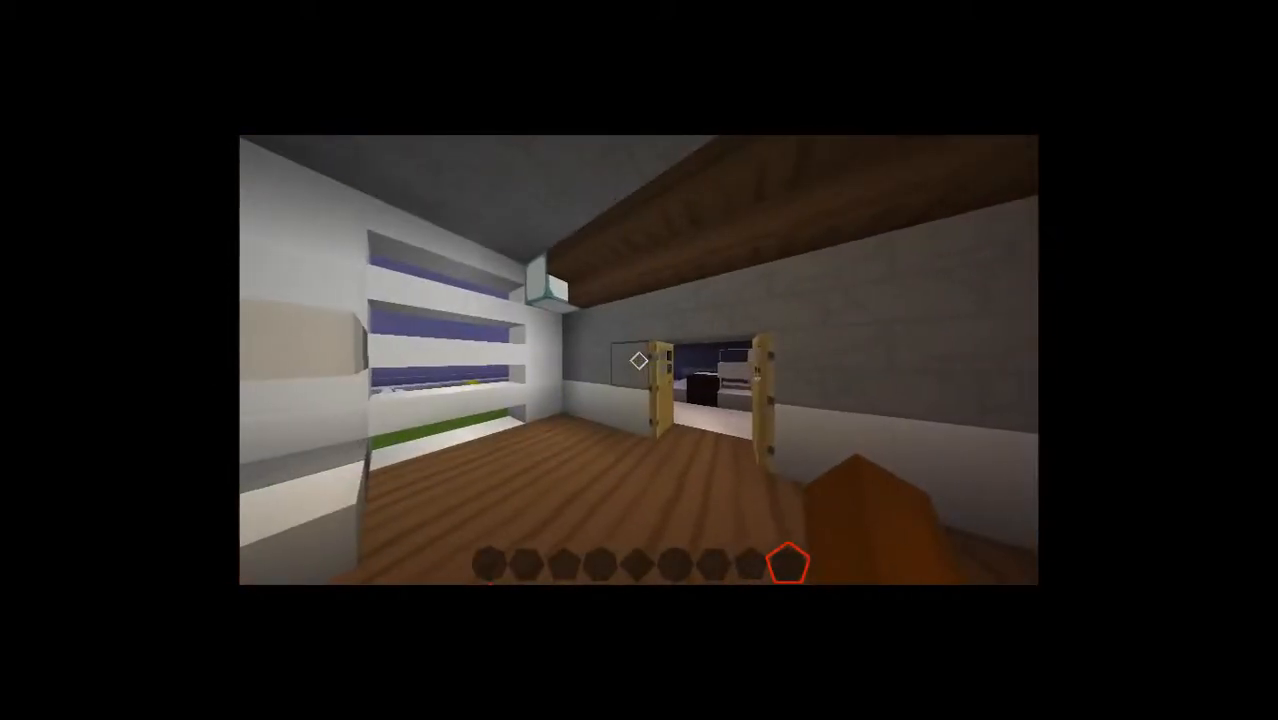
mouse_move(640, 360)
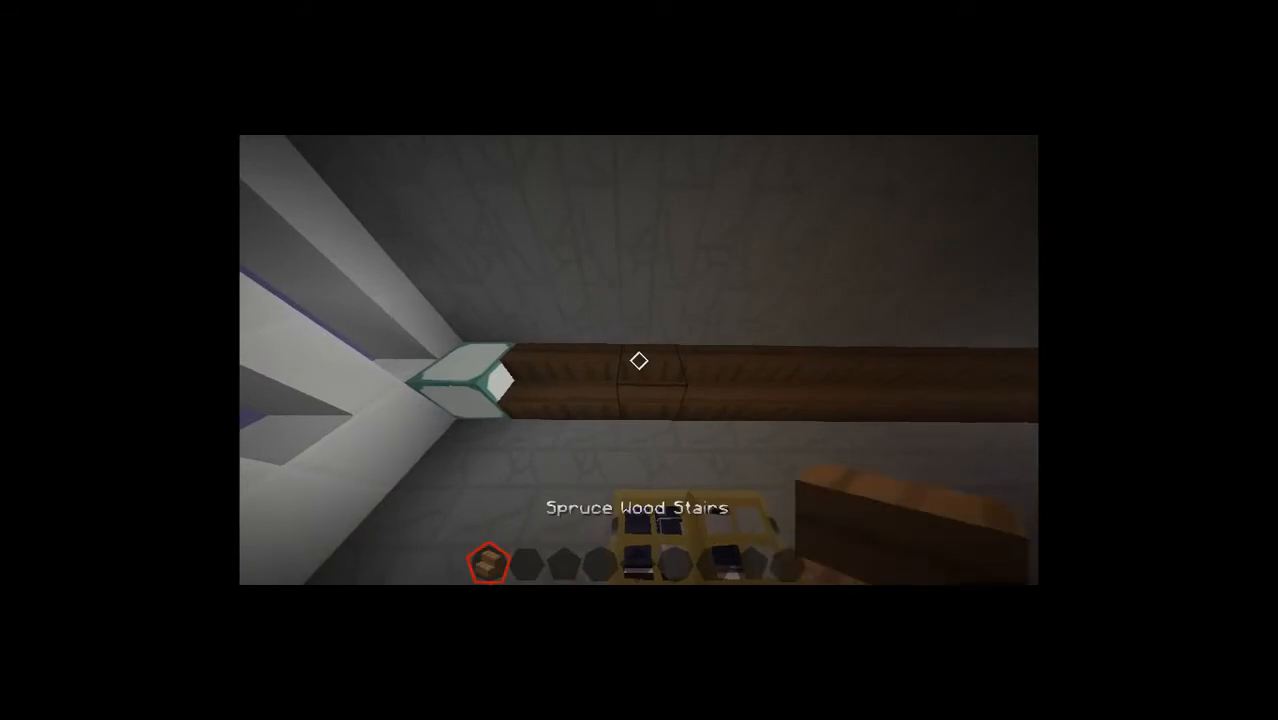
Check the Spruce Wood Stairs used for the ceiling trim, then enter the red-carpeted bedroom
key("e")
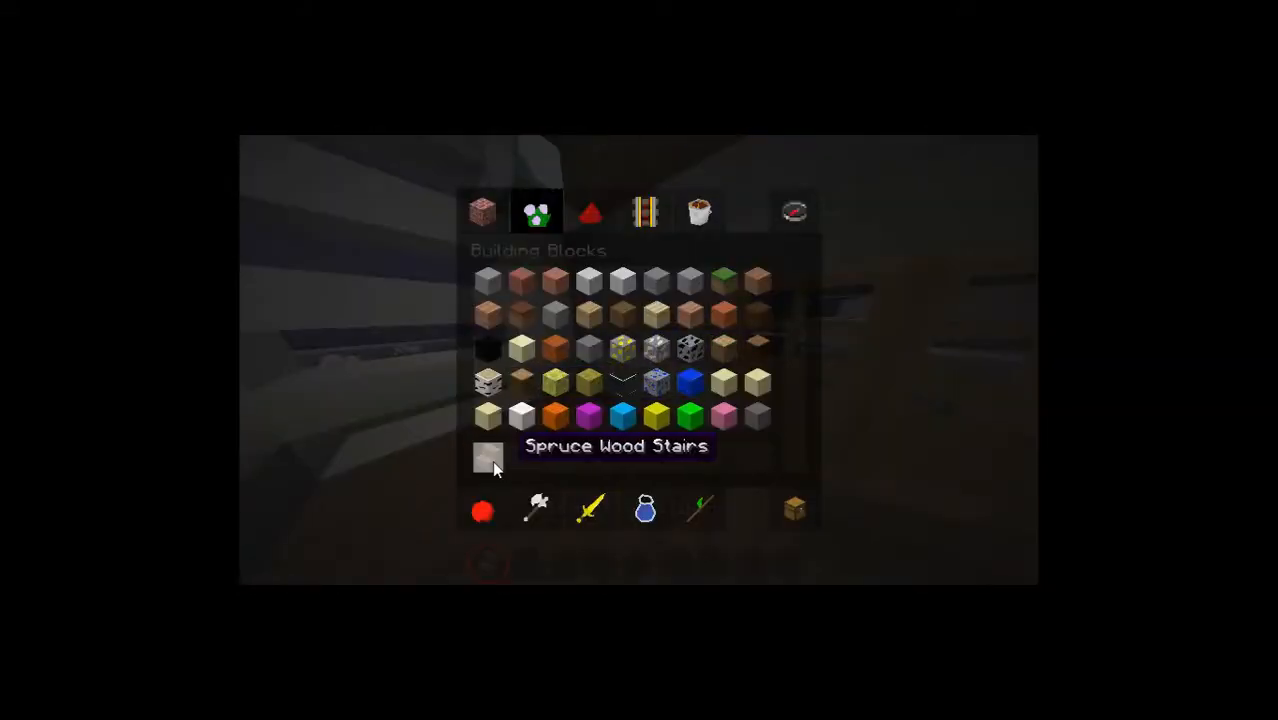
key("Escape")
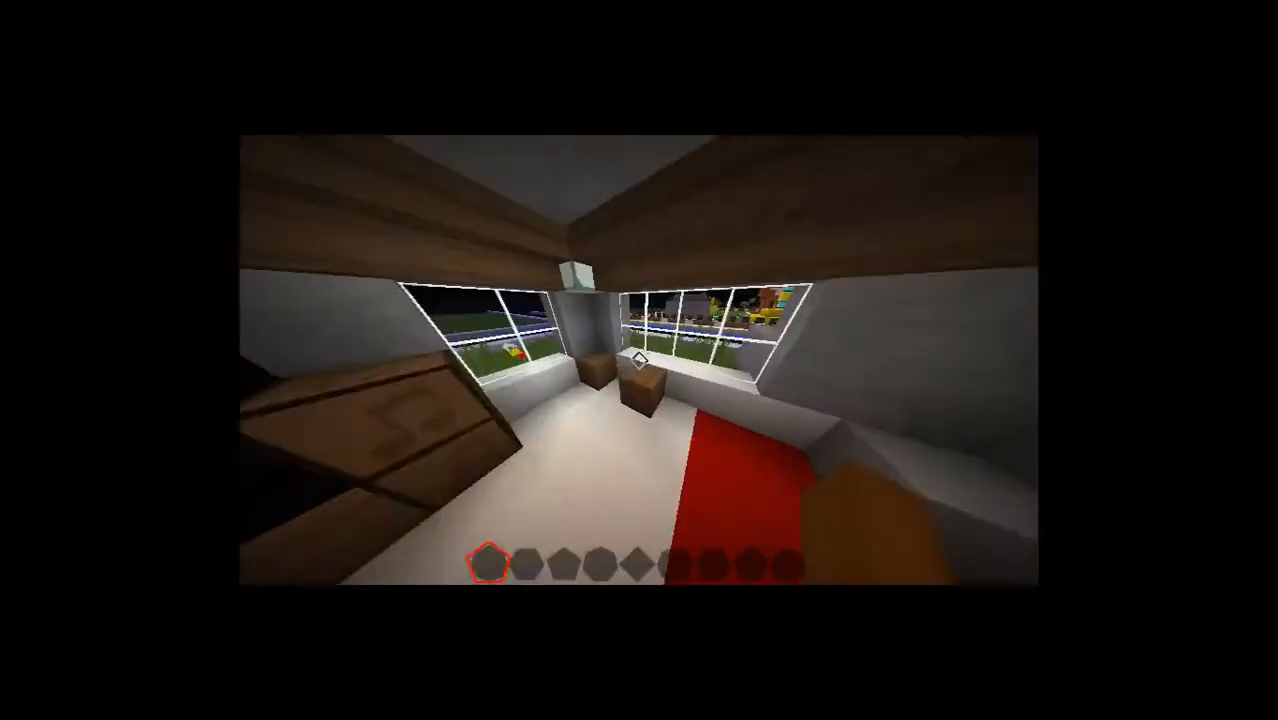
mouse_move(640, 360)
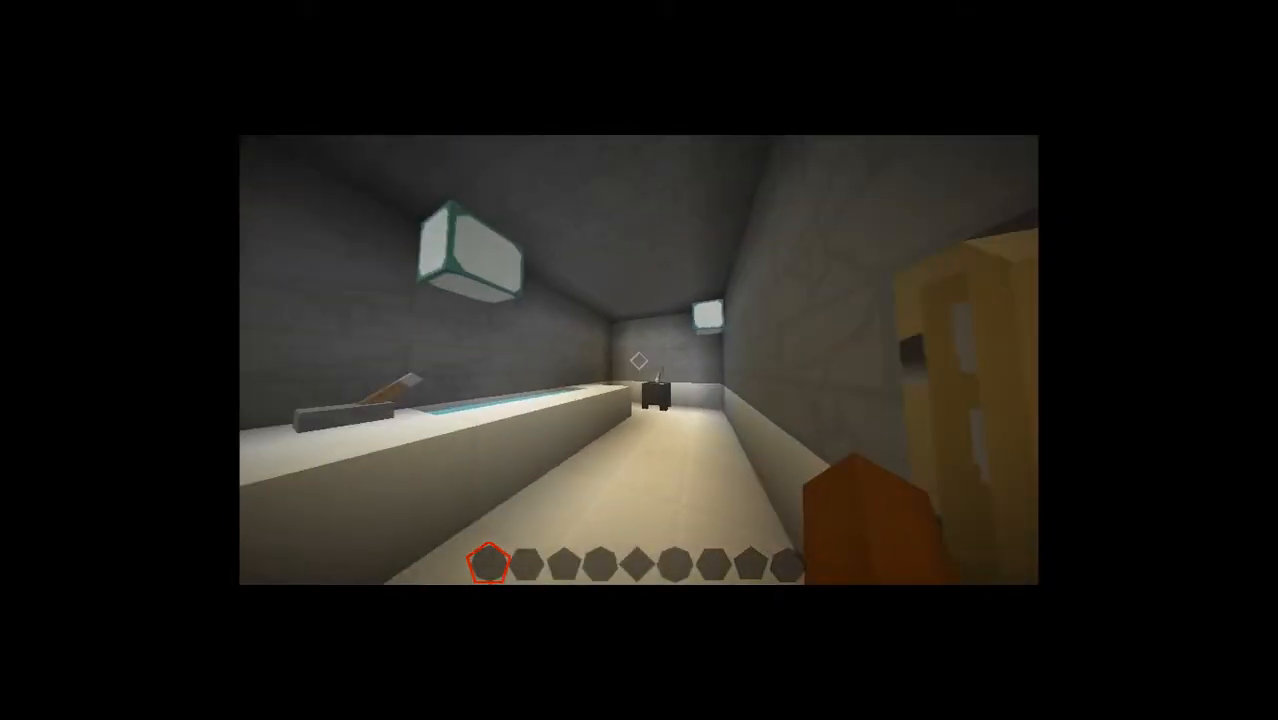
mouse_move(640, 360)
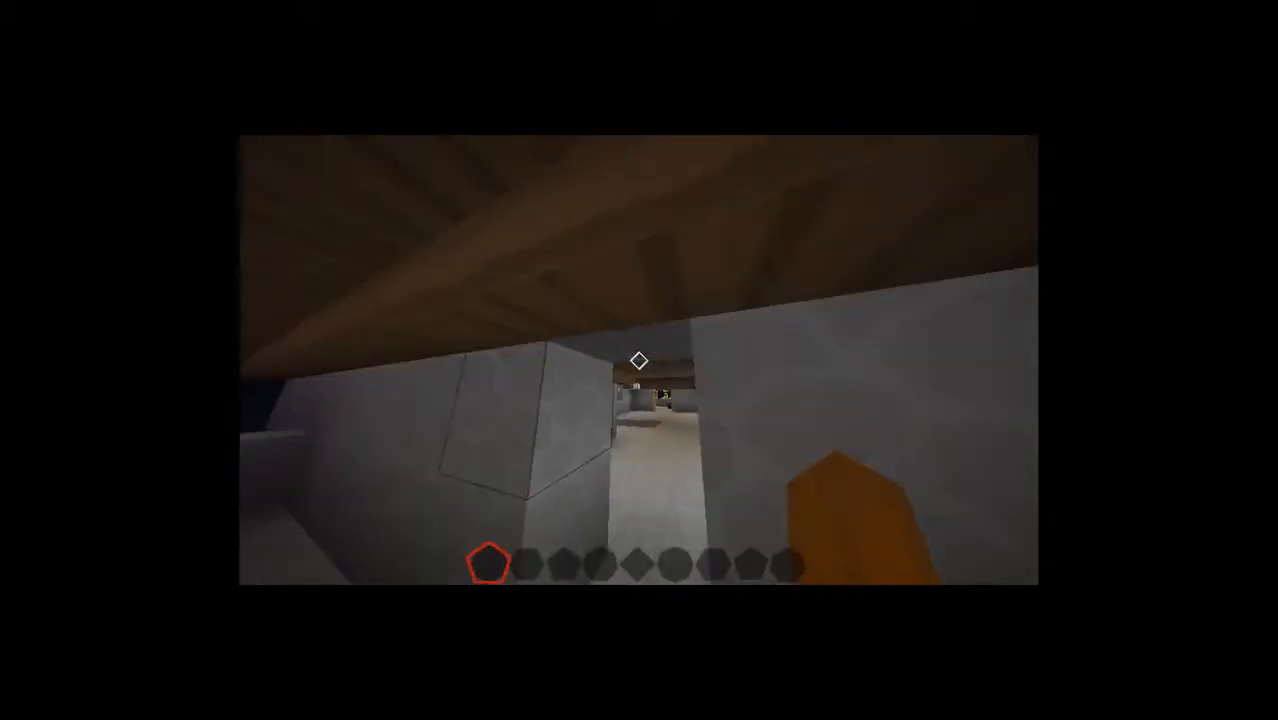
mouse_move(640, 360)
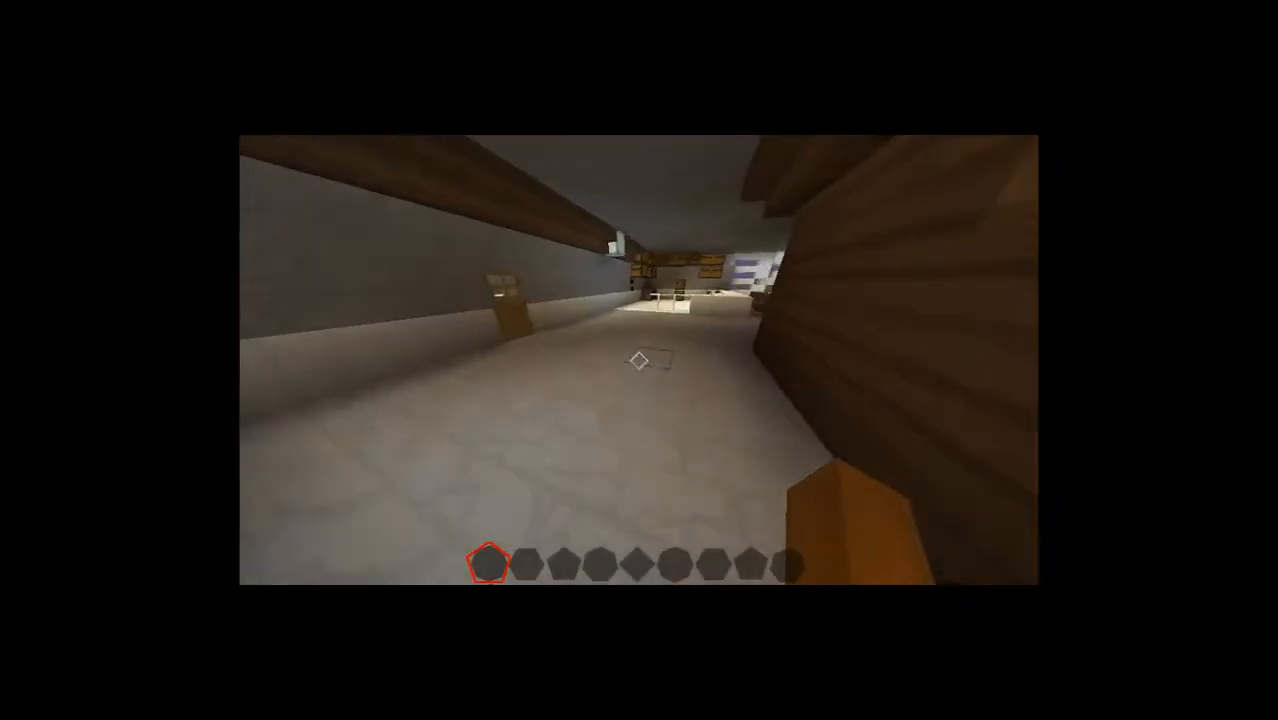
mouse_move(640, 360)
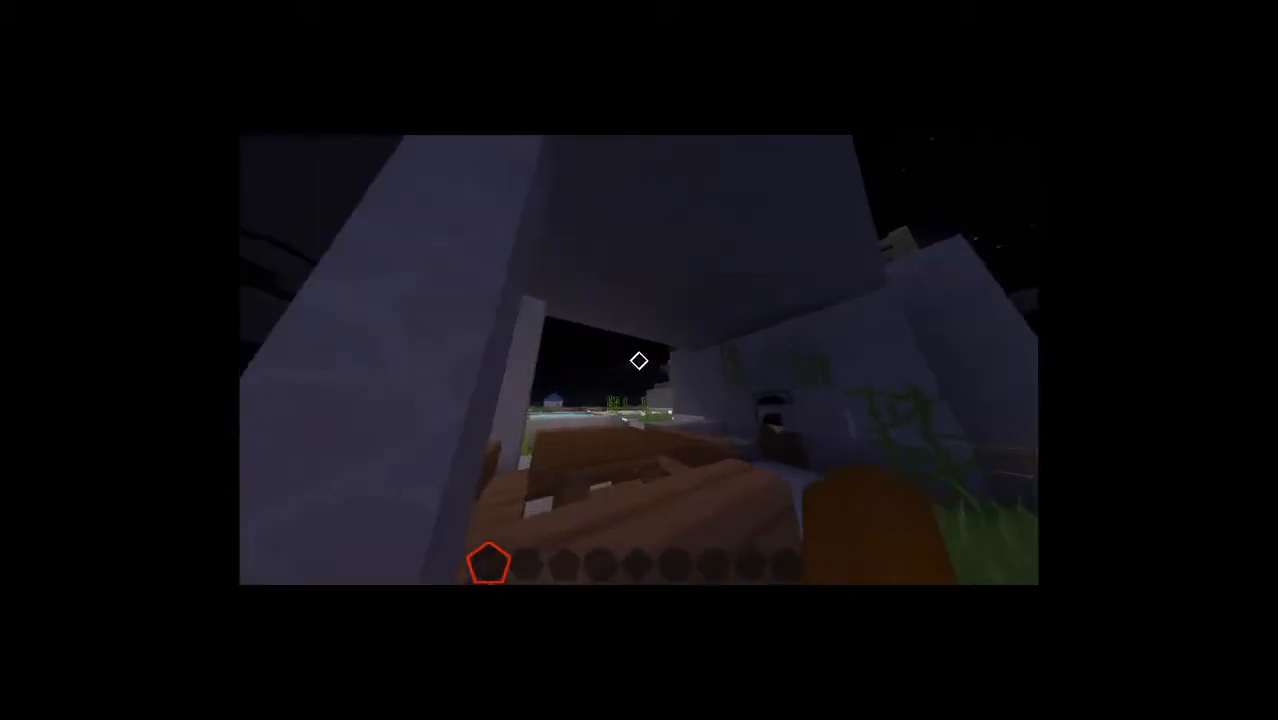
mouse_move(640, 360)
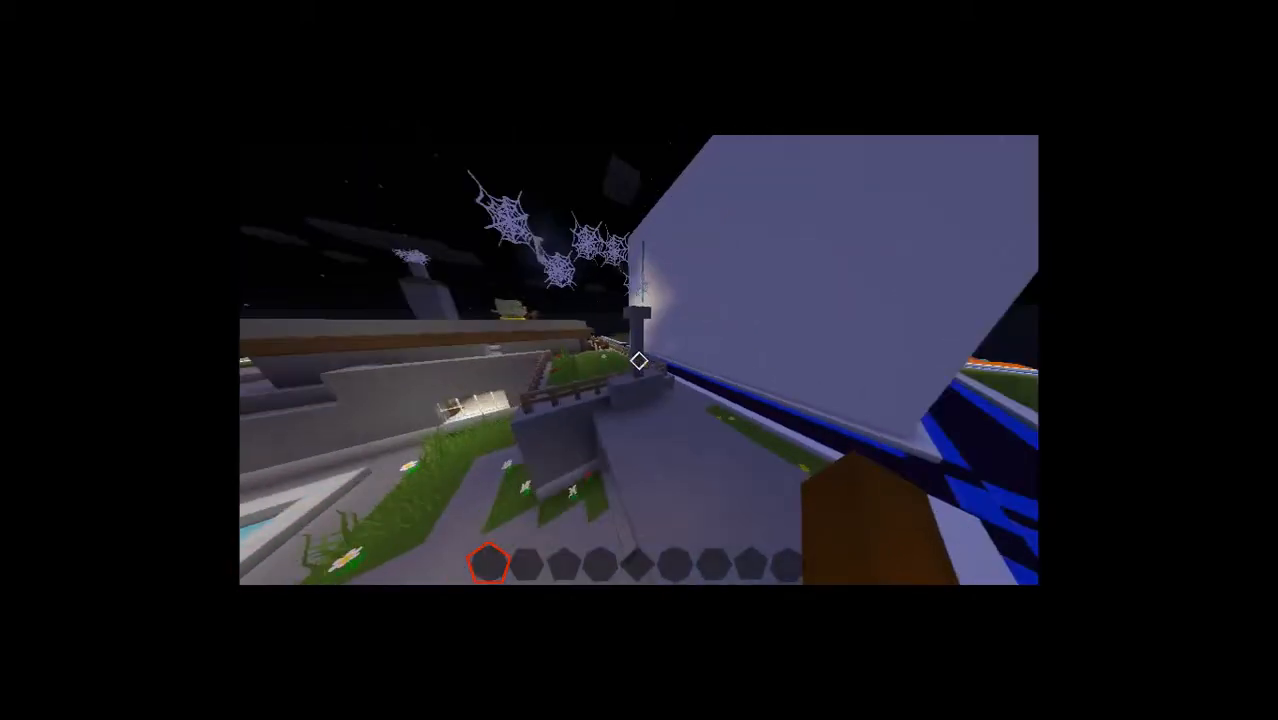
mouse_move(640, 360)
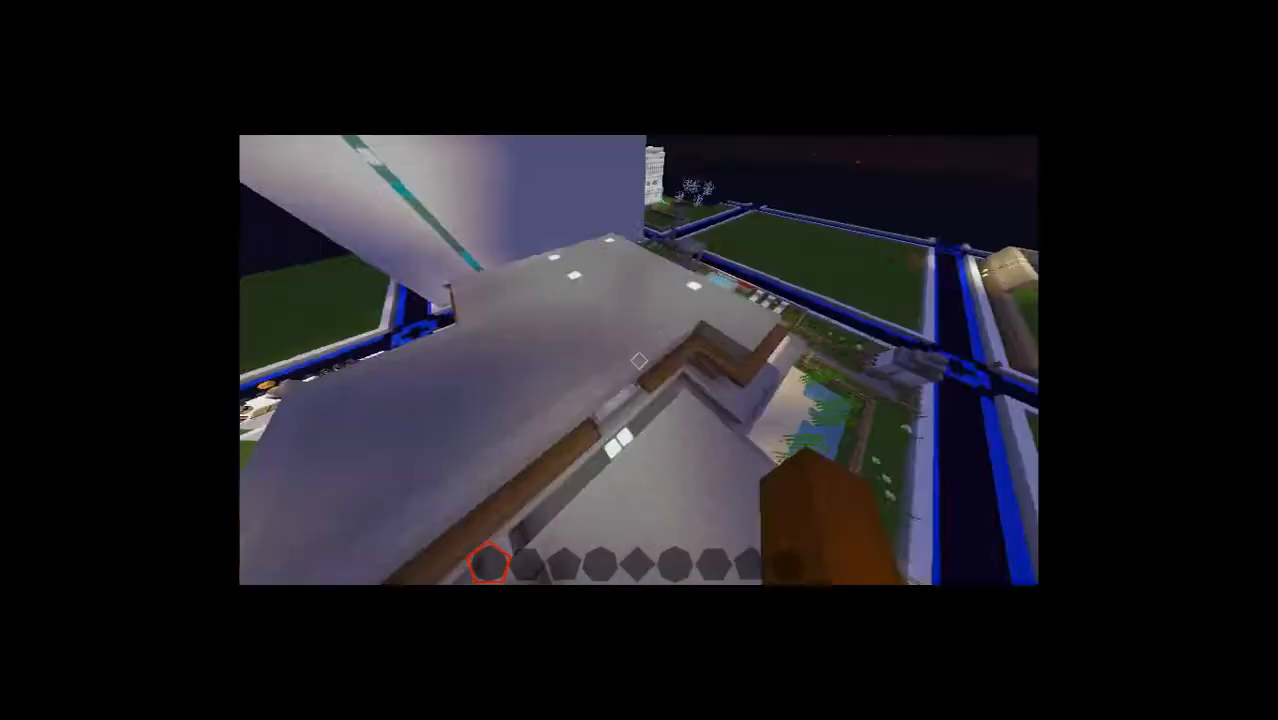
mouse_move(640, 360)
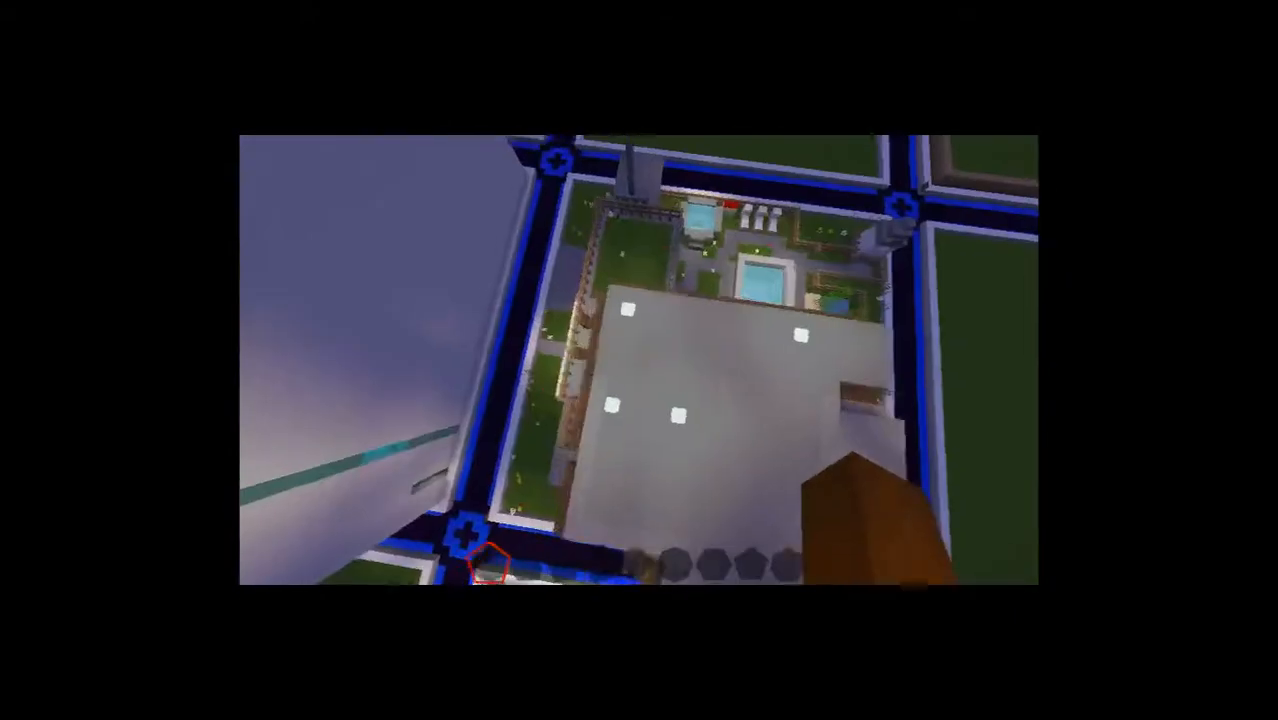
mouse_move(640, 360)
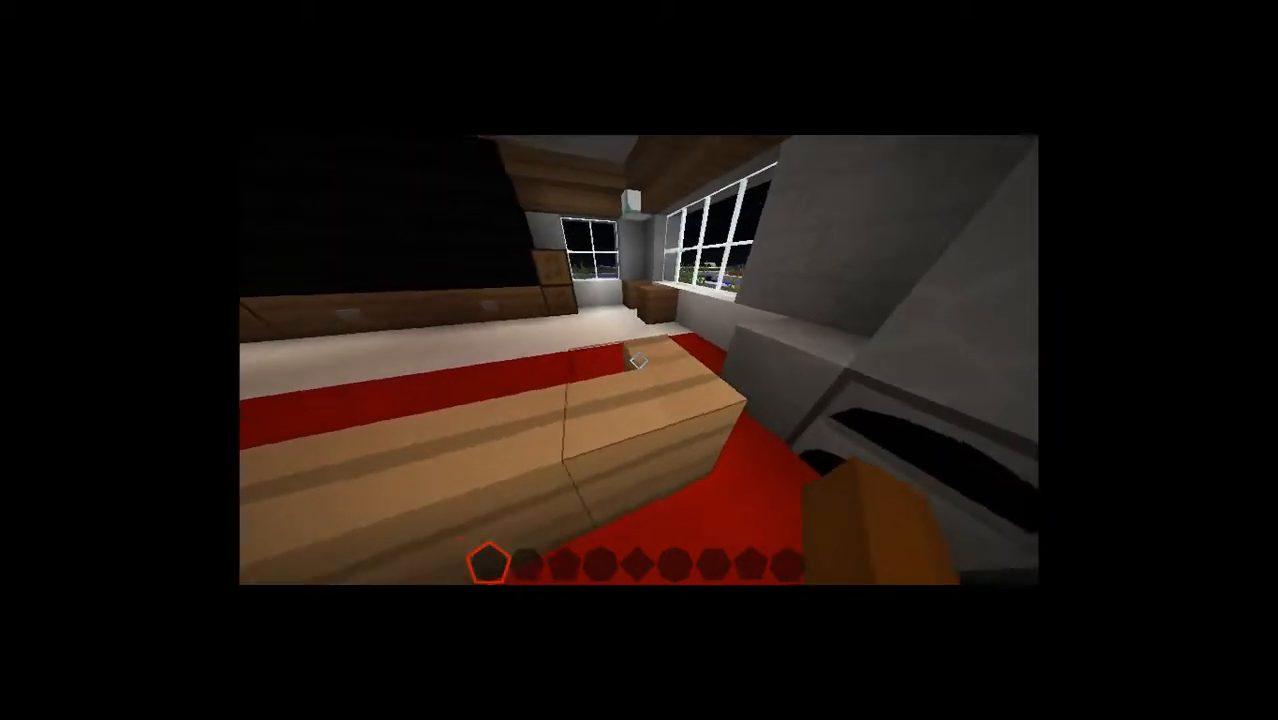
mouse_move(640, 360)
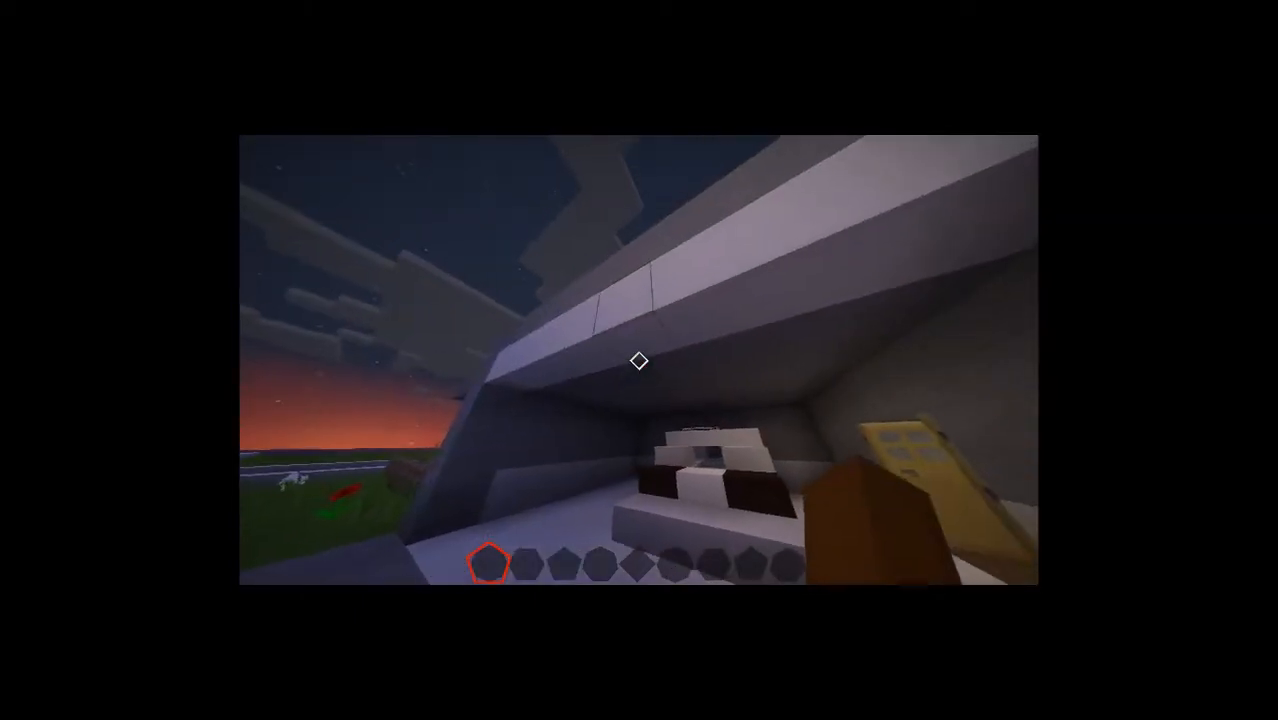
mouse_move(640, 360)
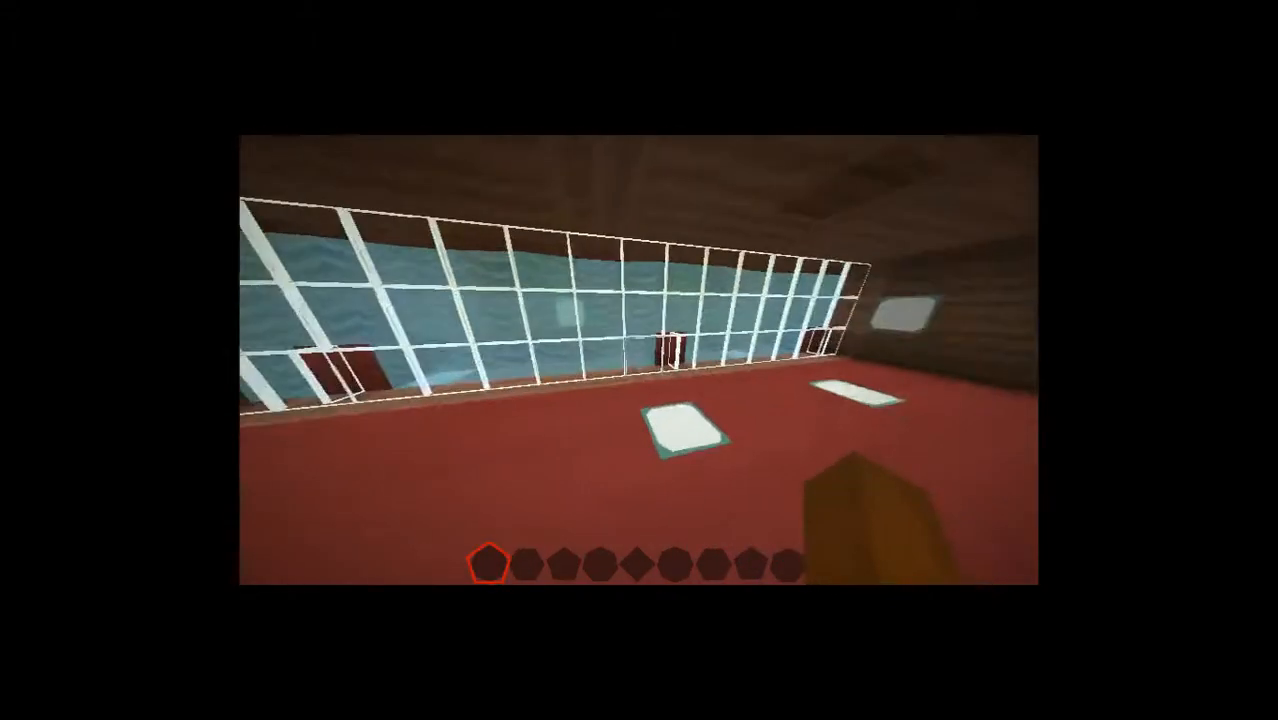
mouse_move(640, 360)
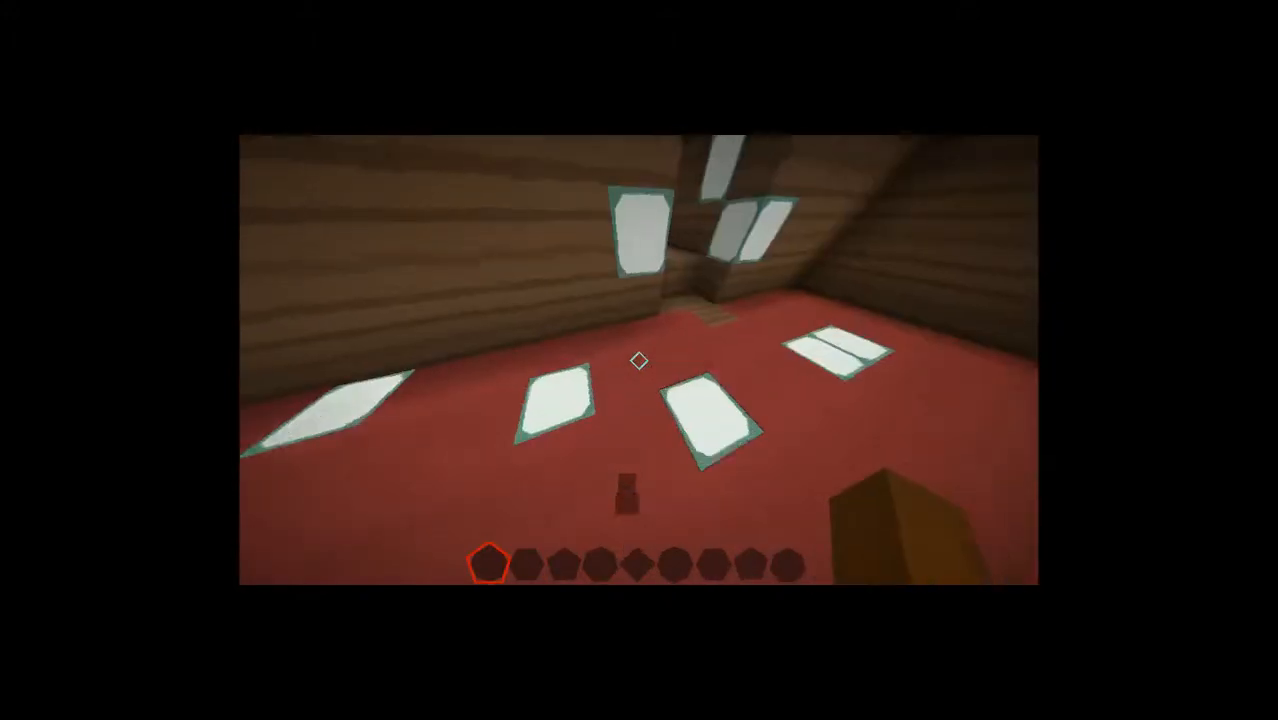
mouse_move(640, 360)
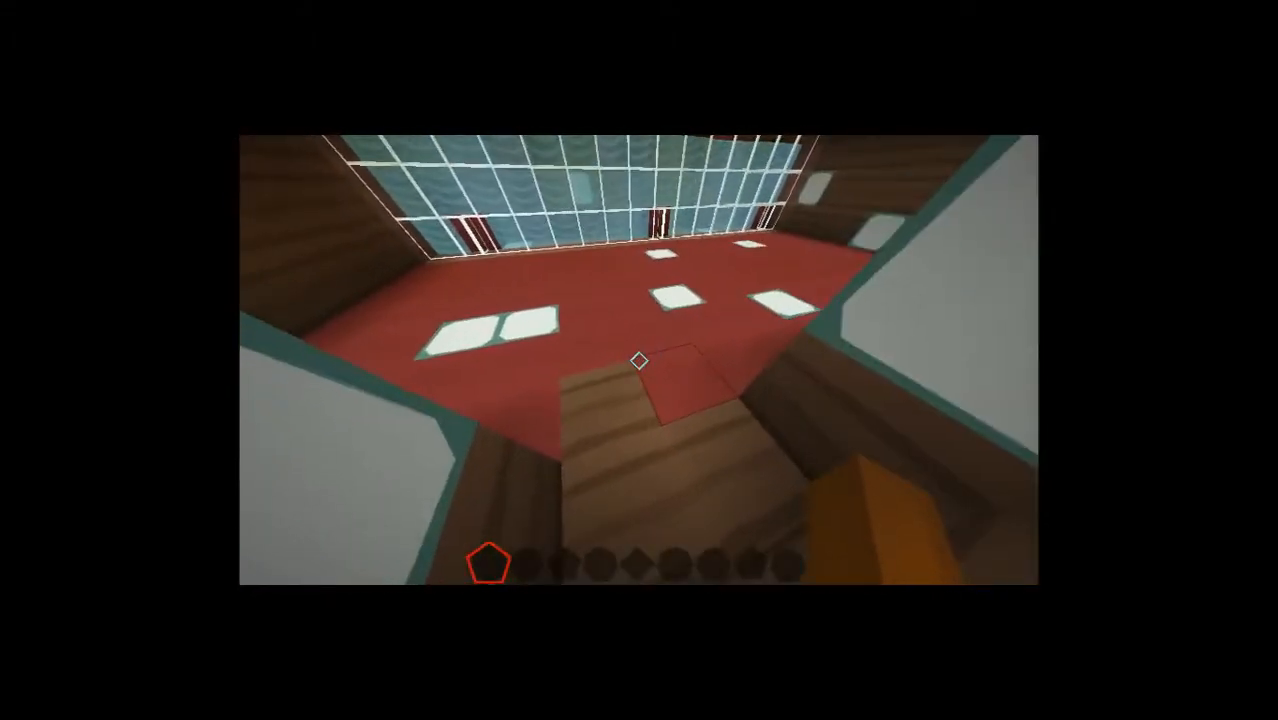
mouse_move(640, 360)
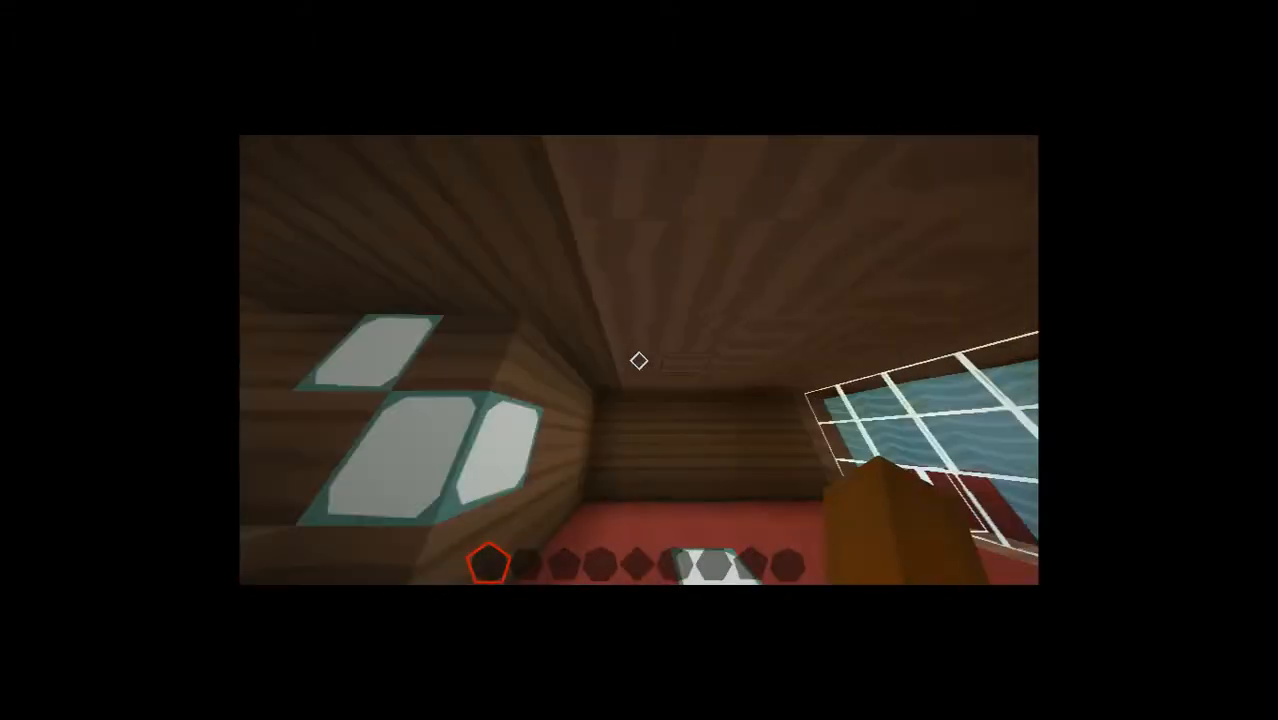
mouse_move(640, 360)
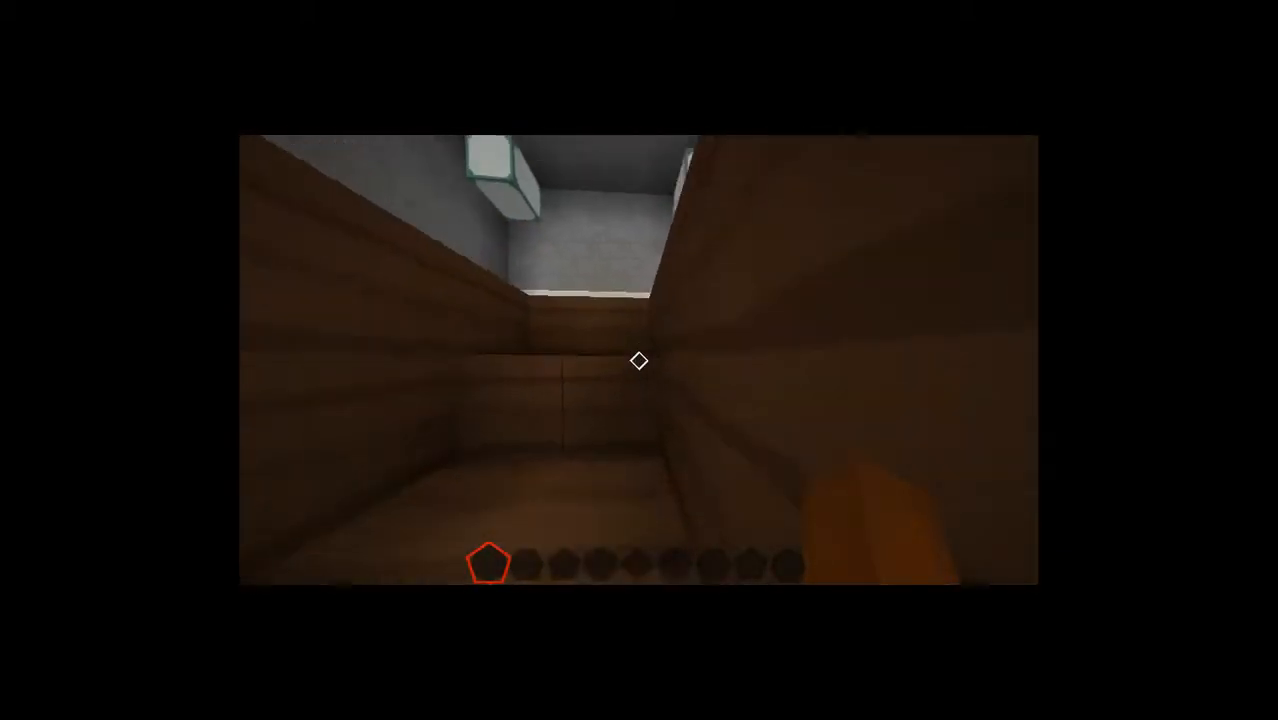
mouse_move(640, 360)
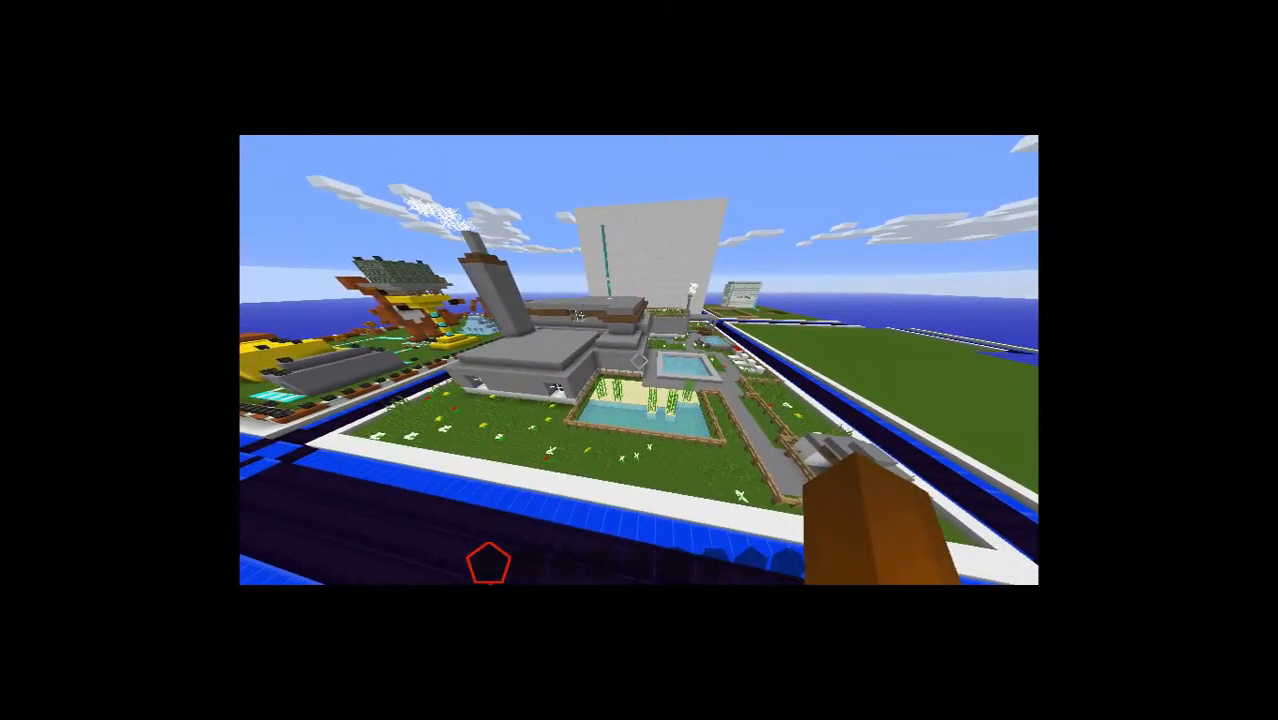
Bring up the creative inventory over the daytime aerial view of the chimneys
key("e")
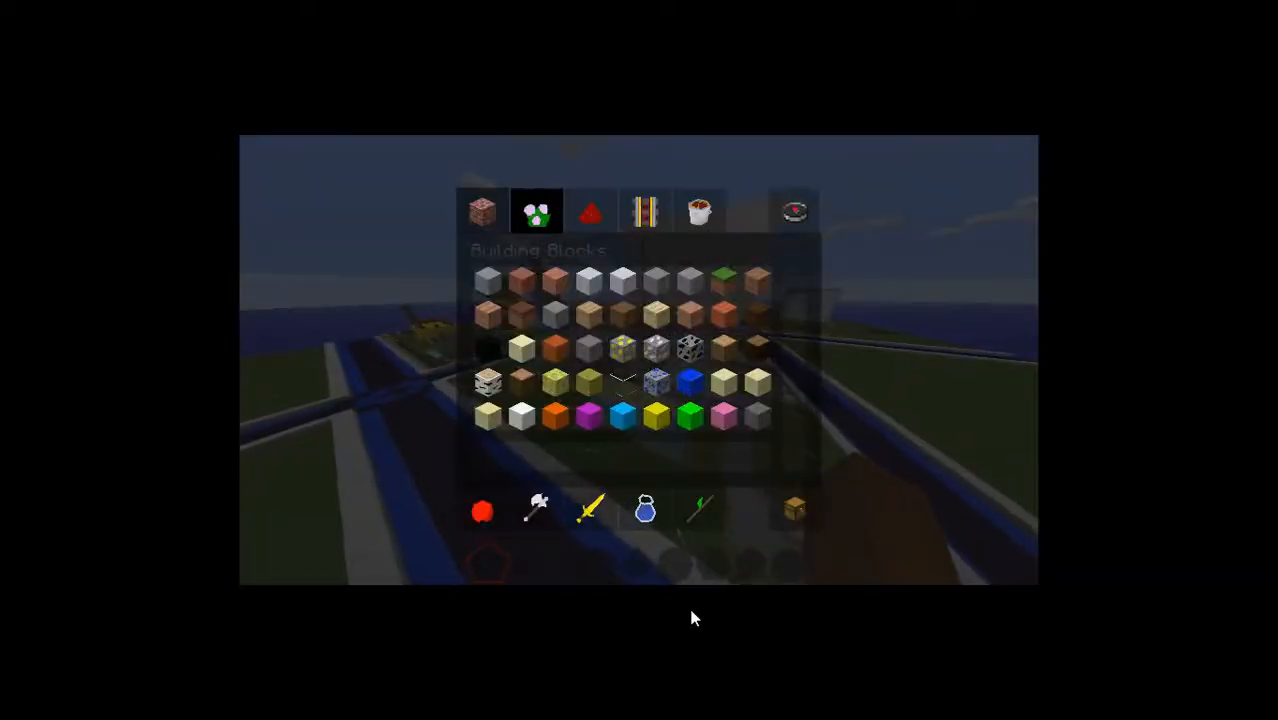